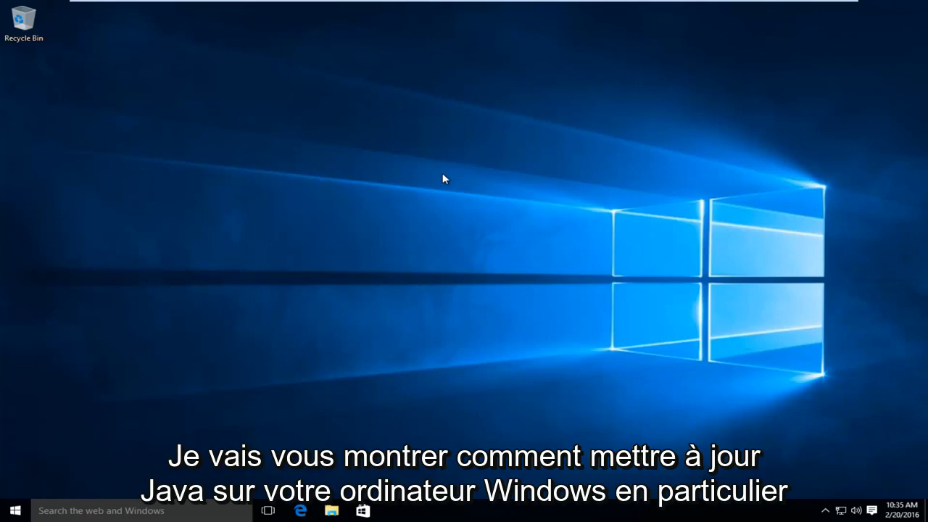
{"action": "mouse_move", "coordinate": [270, 181]}
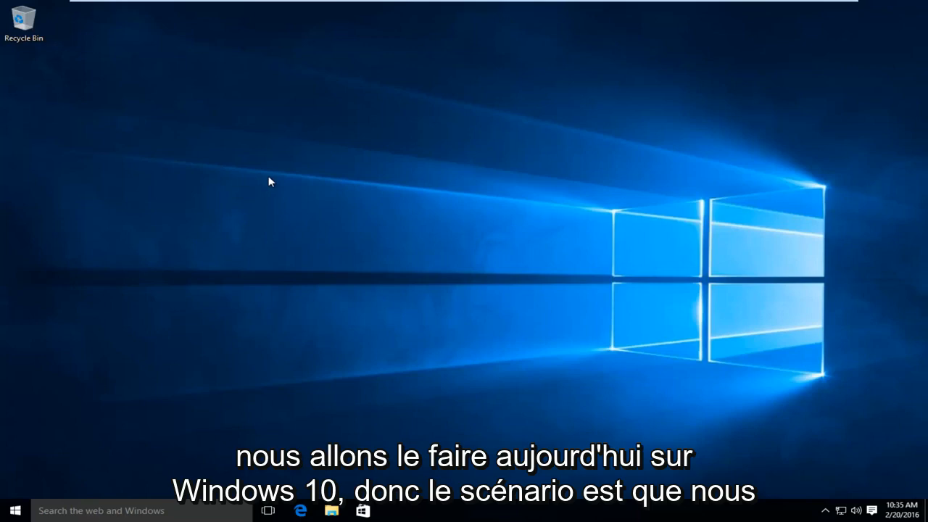
{"action": "mouse_move", "coordinate": [188, 273]}
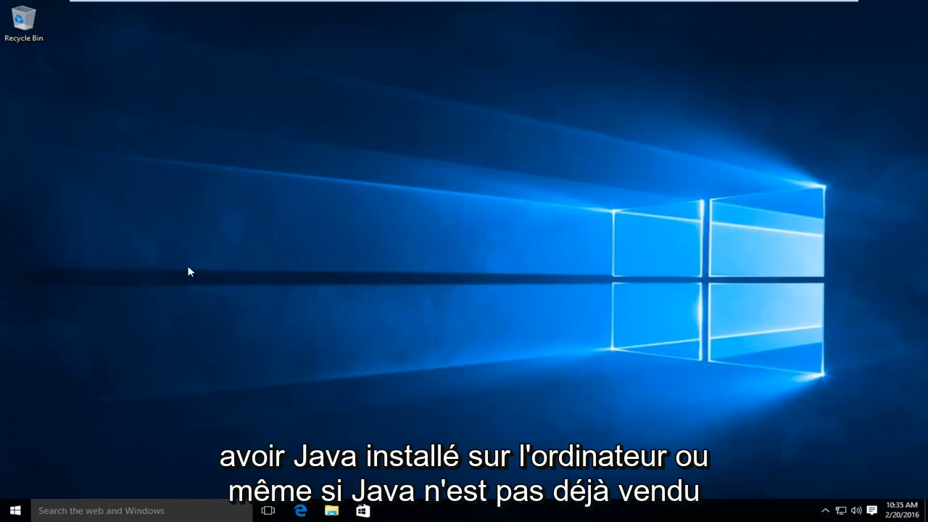
{"action": "mouse_move", "coordinate": [174, 254]}
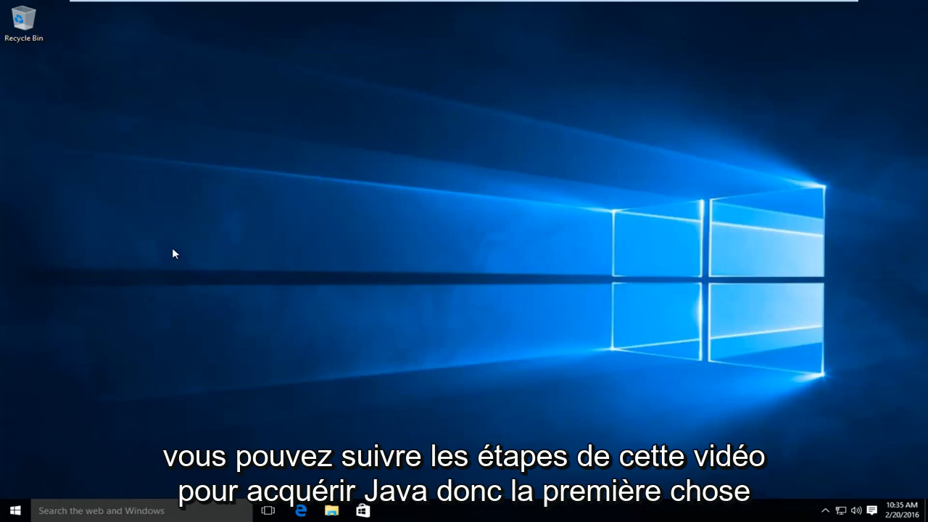
{"action": "mouse_move", "coordinate": [165, 357]}
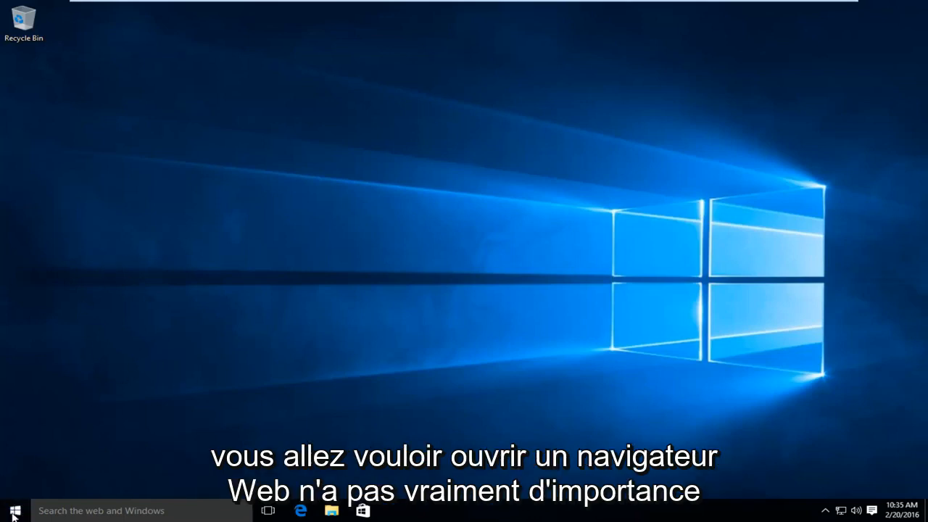
Launch Internet Explorer from the Start menu by searching 'internet'.
{"action": "left_click", "coordinate": [15, 510]}
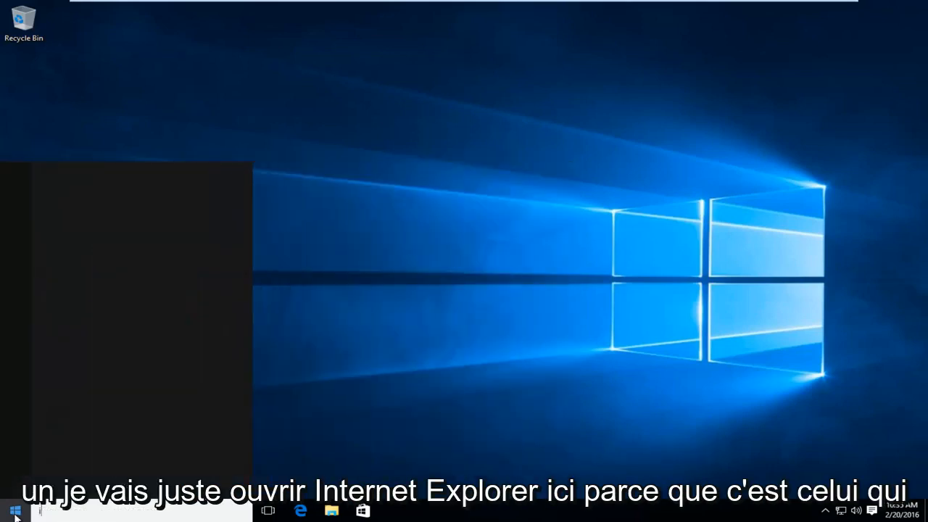
{"action": "type", "text": "internet"}
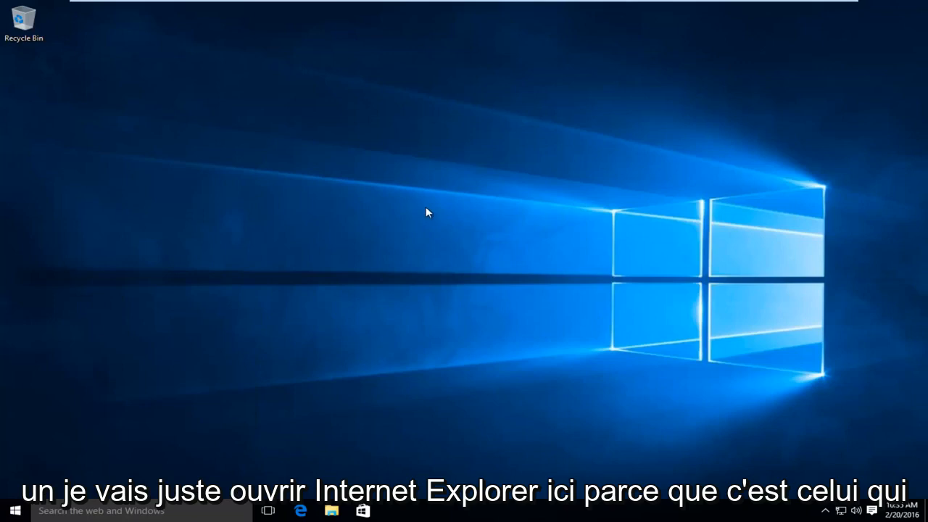
{"action": "left_click", "coordinate": [301, 510]}
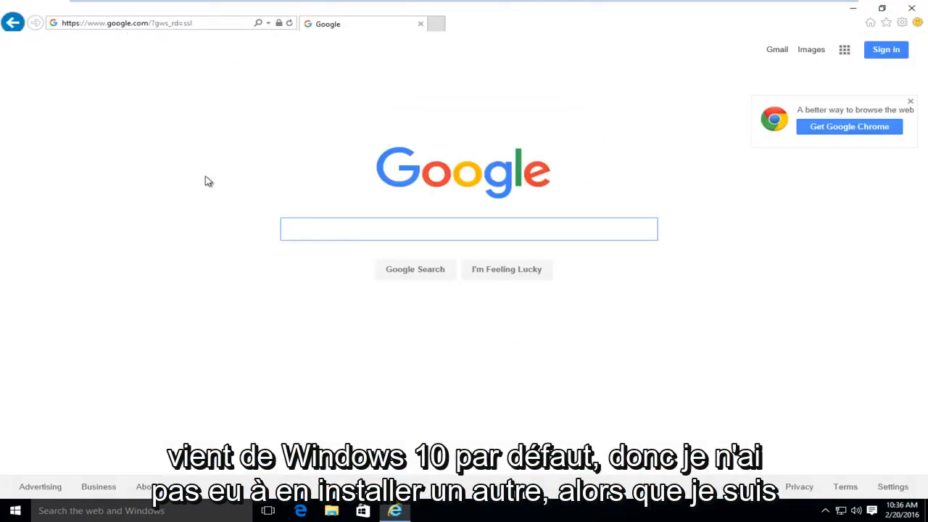
Search Google for 'java'.
{"action": "left_click", "coordinate": [470, 230]}
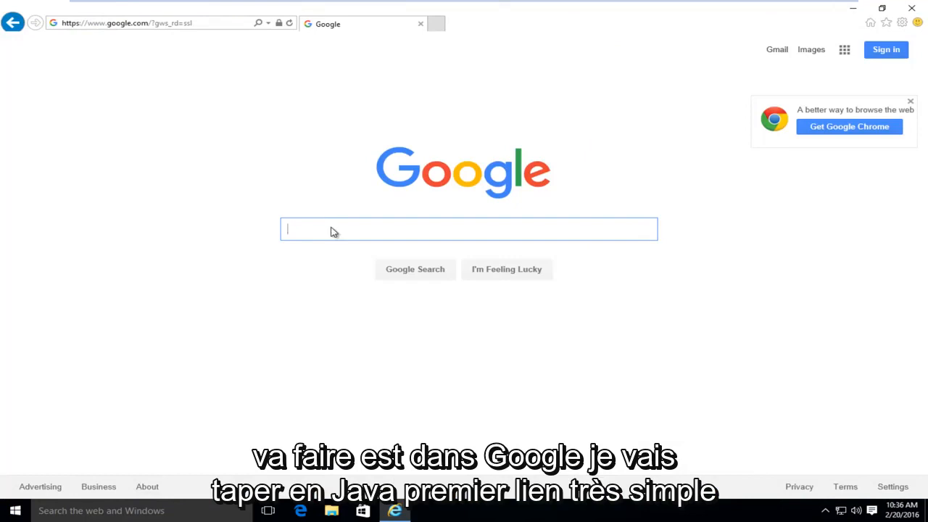
{"action": "type", "text": "java"}
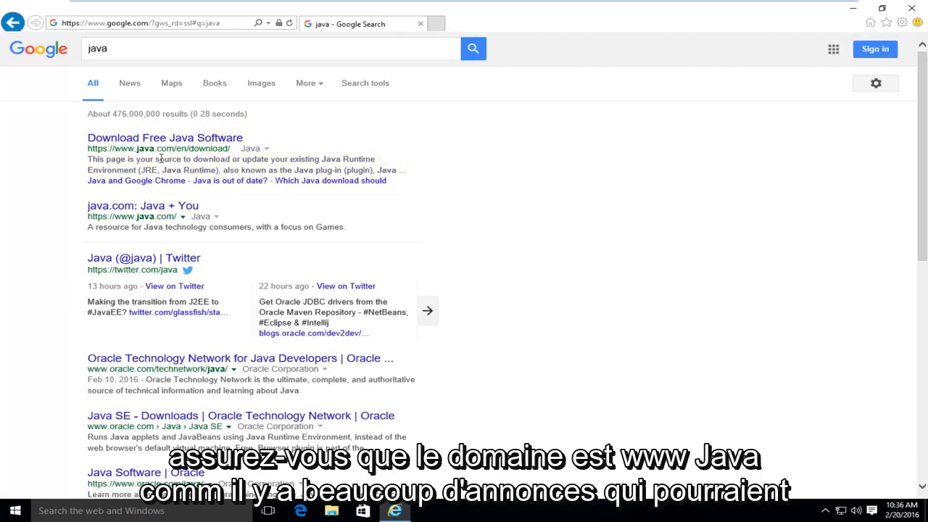
Follow the 'Download Free Java Software' result and choose 'Free Java Download' on java.com.
{"action": "left_click", "coordinate": [165, 137]}
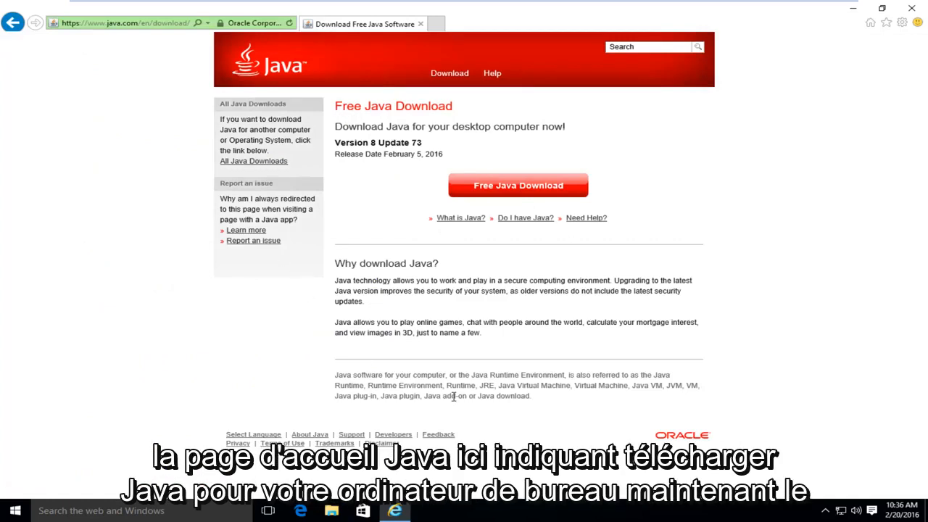
{"action": "mouse_move", "coordinate": [348, 138]}
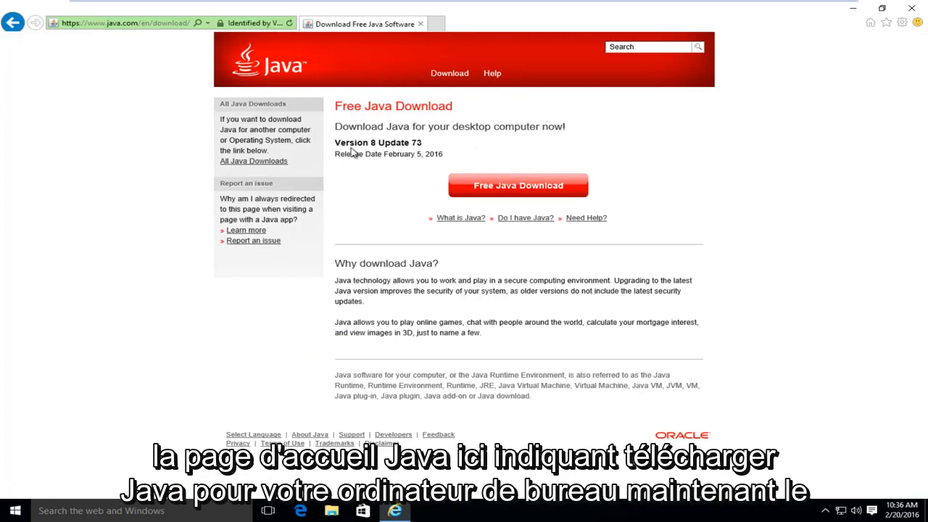
{"action": "left_click_drag", "start_coordinate": [333, 142], "coordinate": [414, 143]}
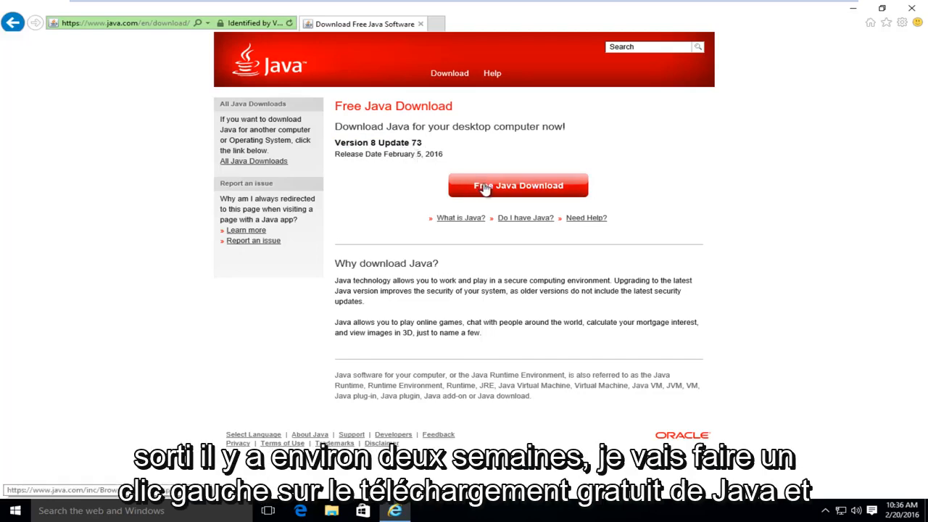
{"action": "left_click", "coordinate": [518, 185]}
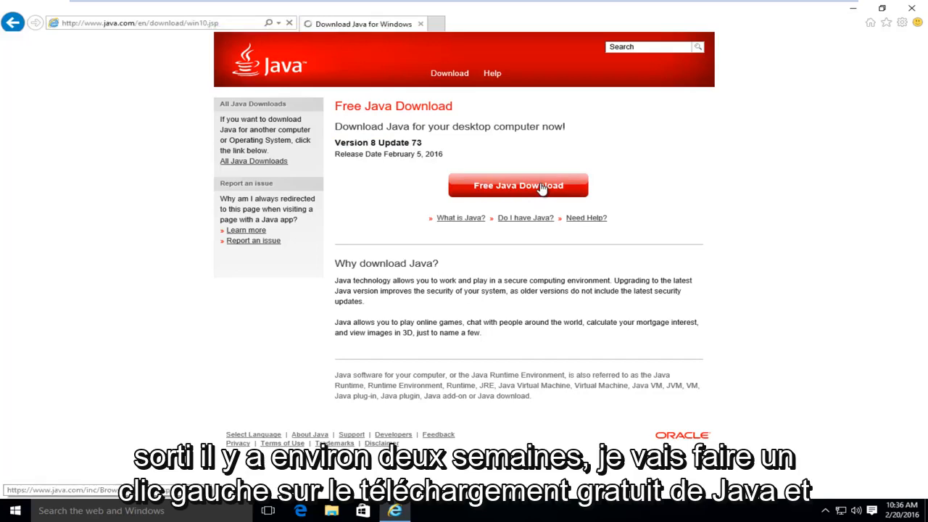
{"action": "left_click", "coordinate": [519, 186]}
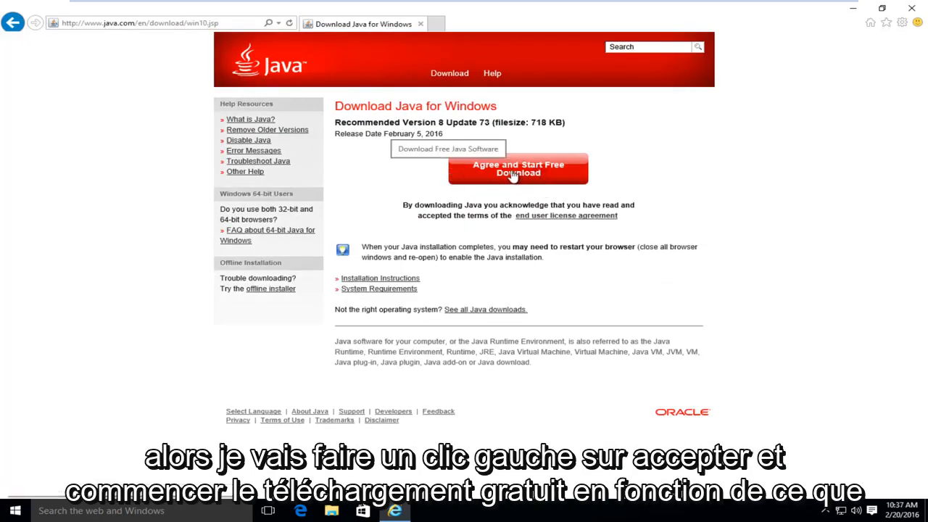
Accept the license via 'Agree and Start Free Download' and run the downloaded installer.
{"action": "left_click", "coordinate": [518, 169]}
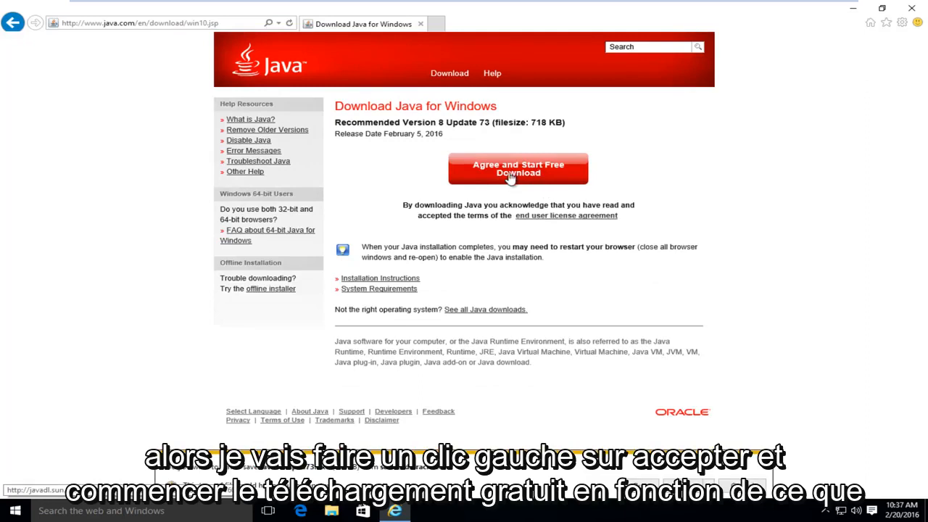
{"action": "left_click", "coordinate": [518, 168]}
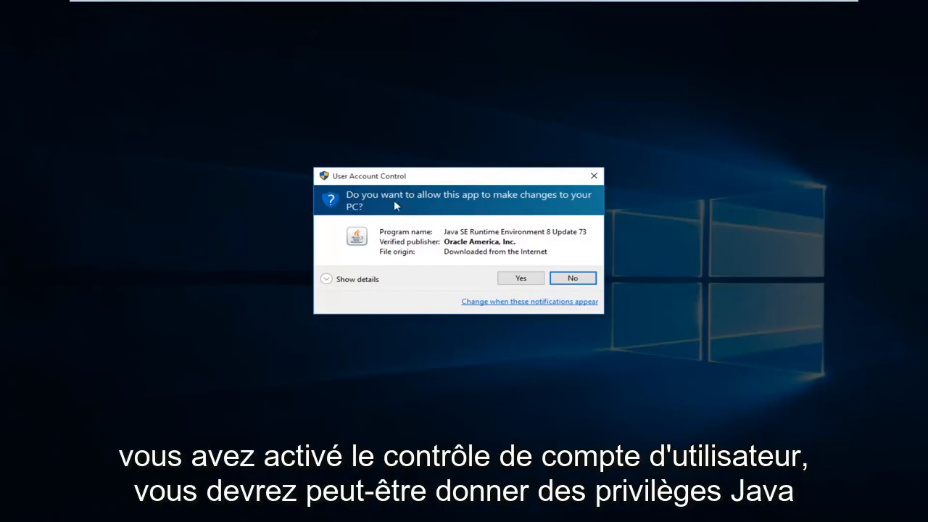
{"action": "mouse_move", "coordinate": [458, 231]}
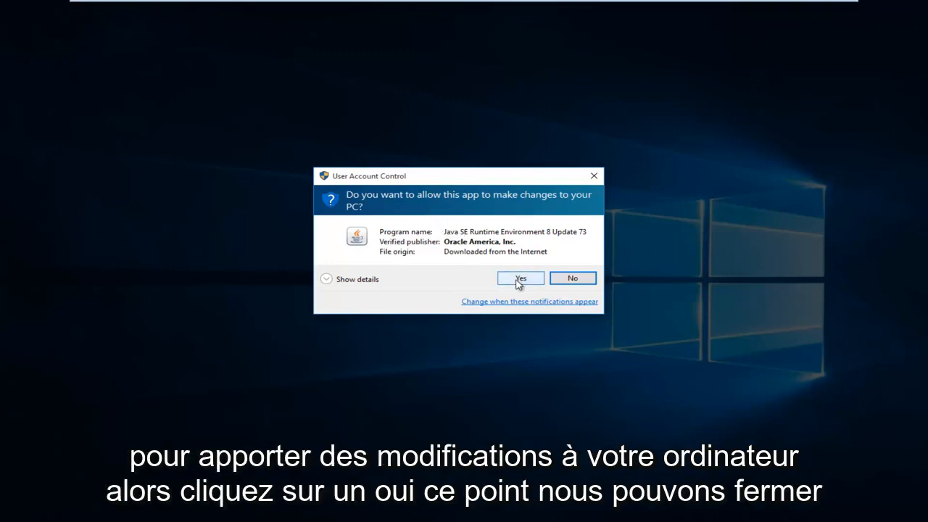
Allow Java SE Runtime Environment 8 Update 73 to make changes in User Account Control.
{"action": "left_click", "coordinate": [519, 278]}
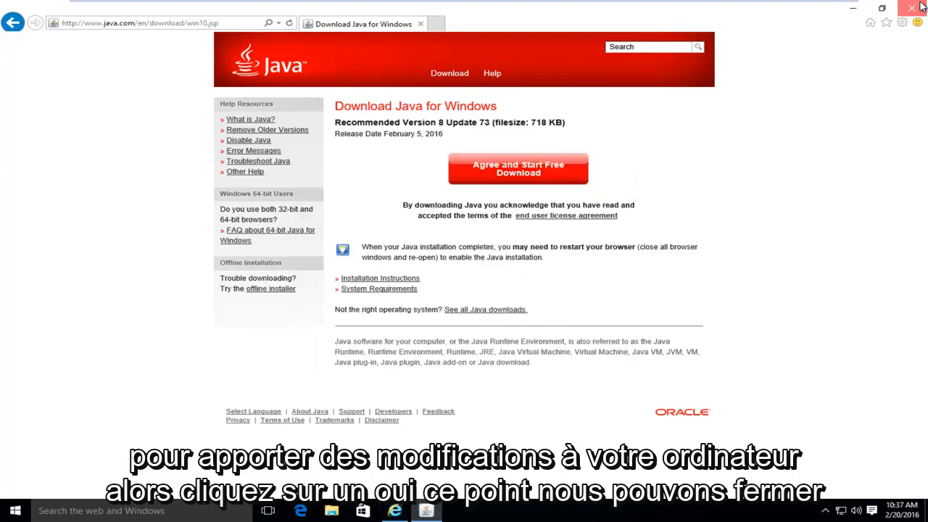
{"action": "left_click", "coordinate": [518, 168]}
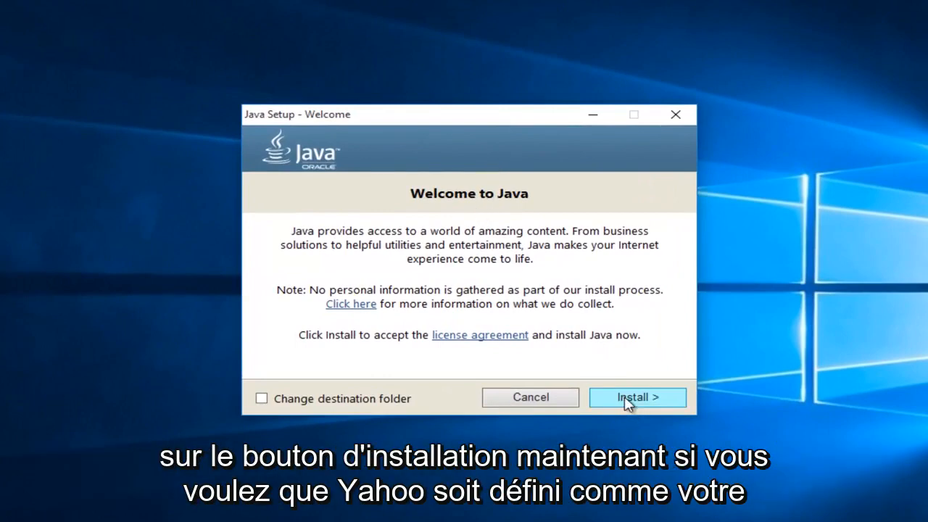
Begin installing Java and choose 'Do not update browser settings' to decline the Yahoo offer.
{"action": "left_click", "coordinate": [637, 397]}
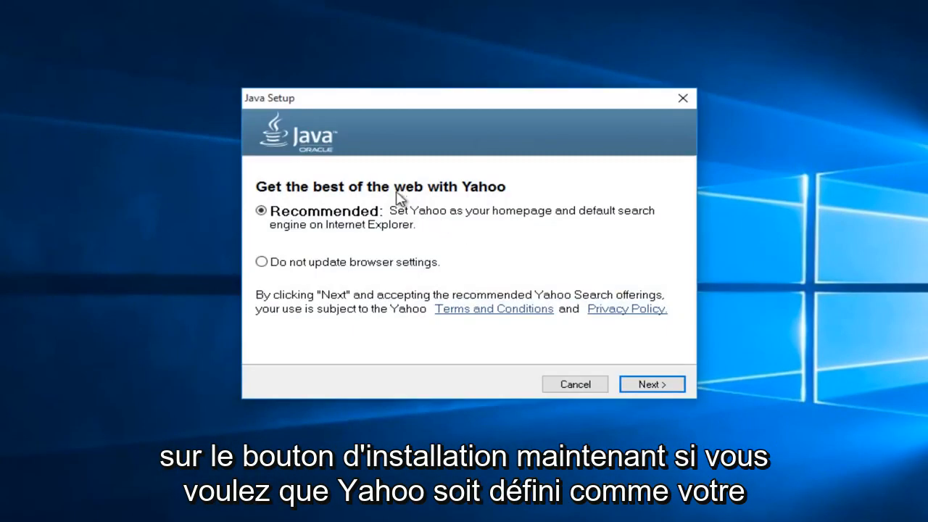
{"action": "mouse_move", "coordinate": [500, 221]}
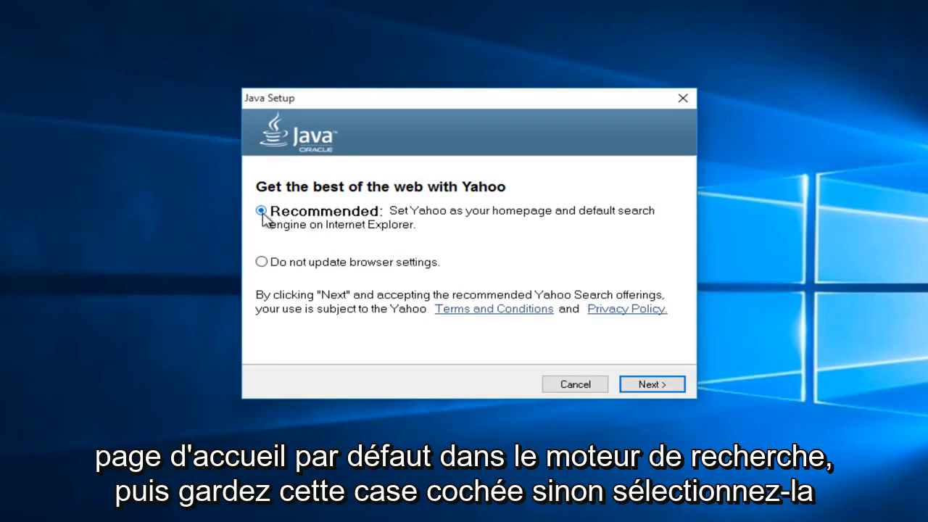
{"action": "left_click", "coordinate": [261, 261]}
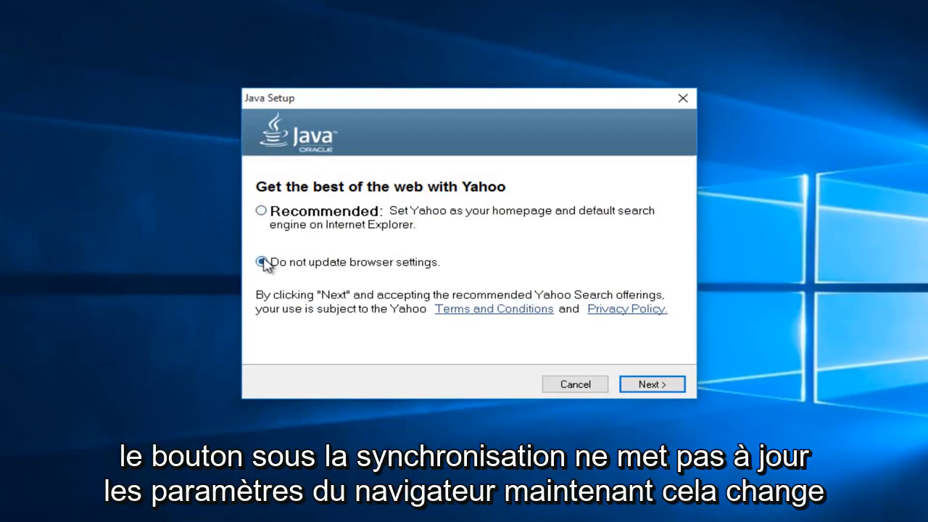
{"action": "left_click", "coordinate": [261, 261]}
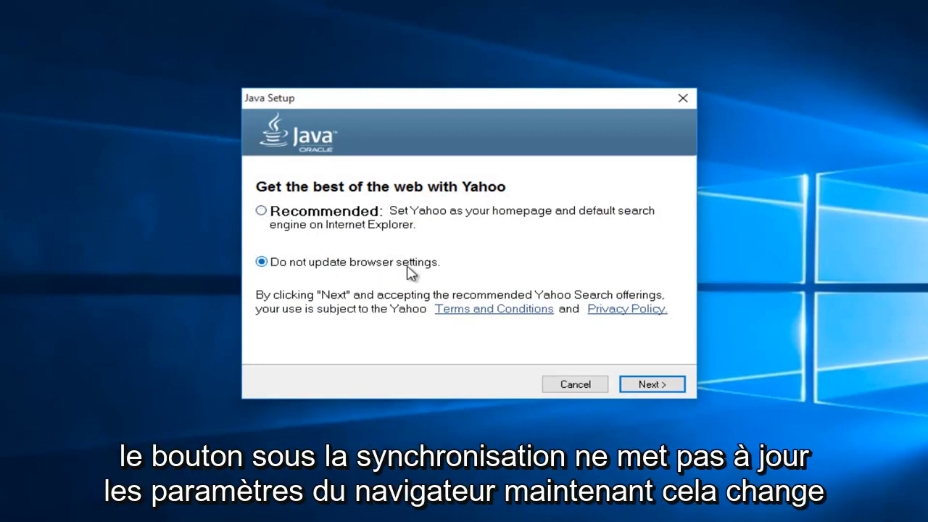
{"action": "mouse_move", "coordinate": [479, 232]}
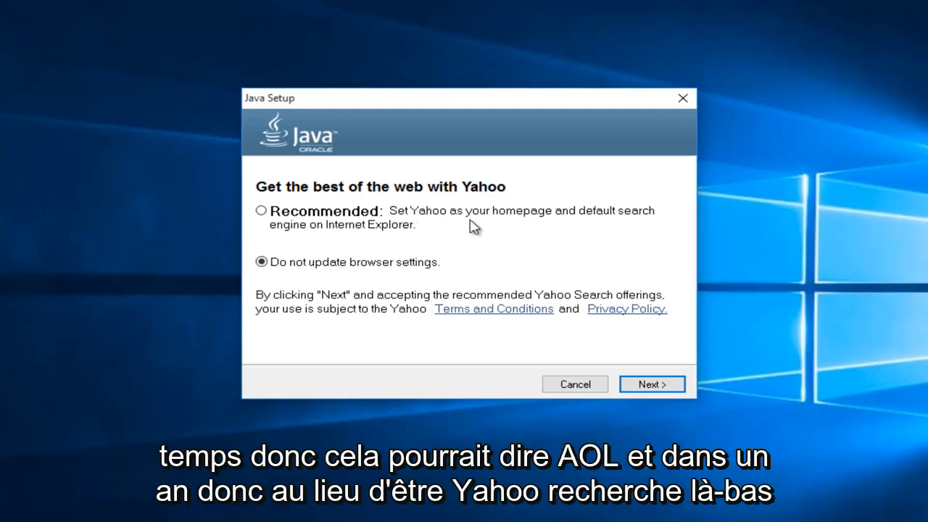
{"action": "mouse_move", "coordinate": [418, 219]}
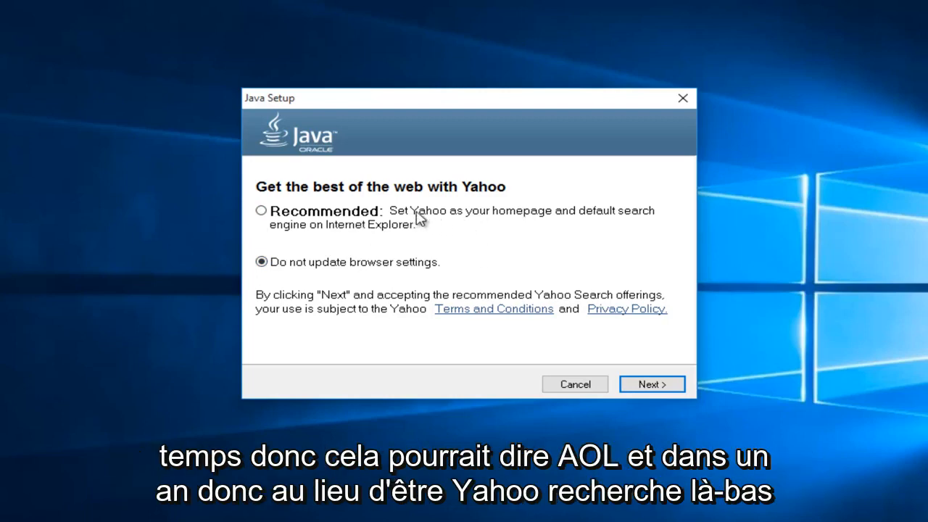
{"action": "mouse_move", "coordinate": [427, 223]}
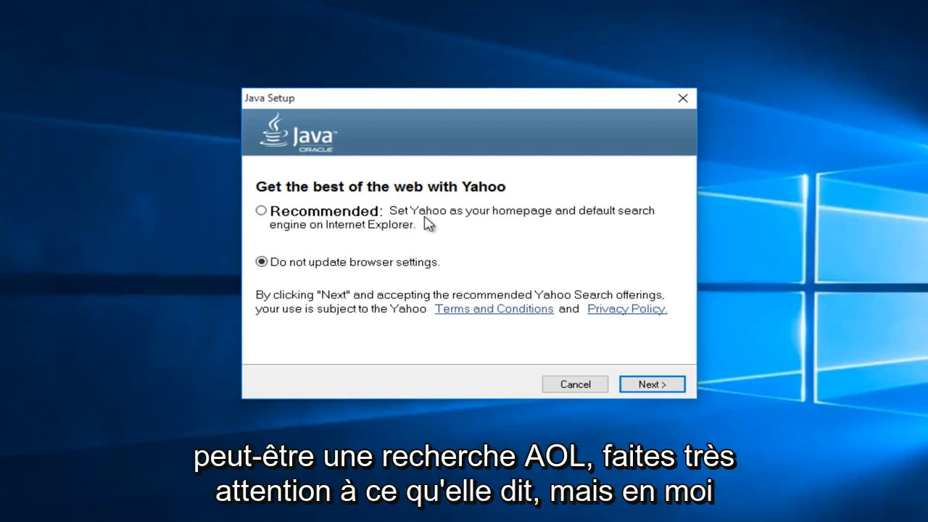
{"action": "mouse_move", "coordinate": [319, 240]}
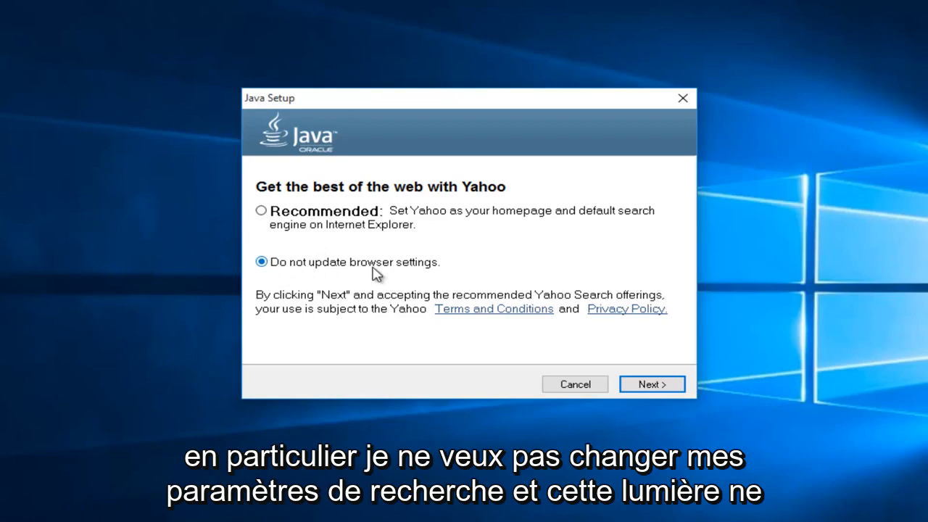
{"action": "mouse_move", "coordinate": [444, 224]}
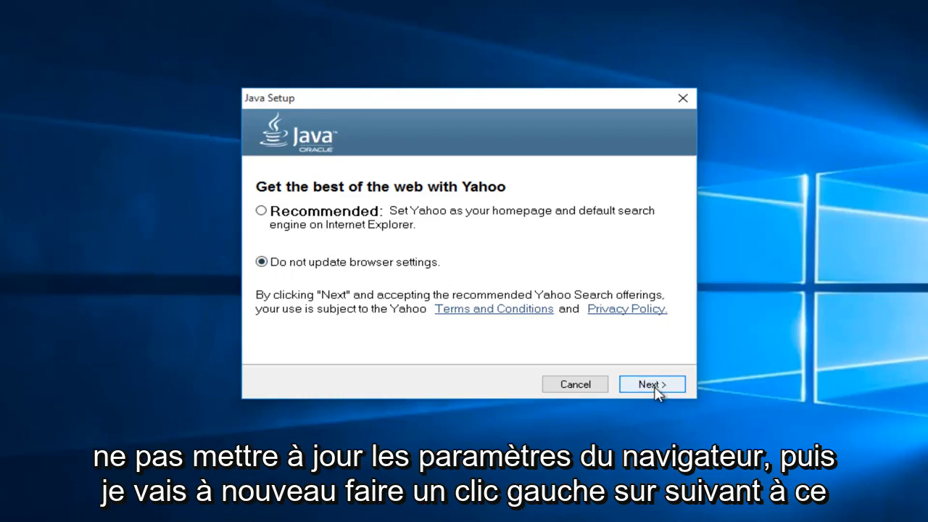
{"action": "left_click", "coordinate": [650, 383]}
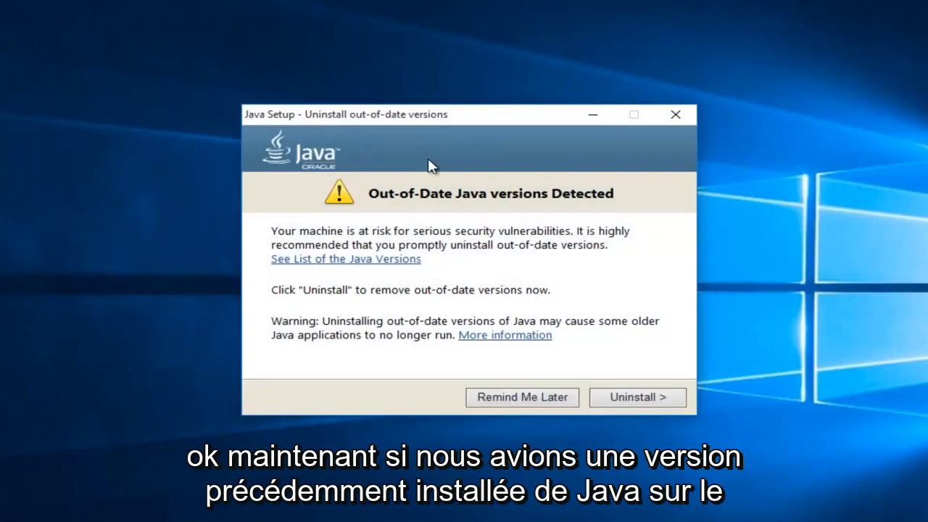
{"action": "mouse_move", "coordinate": [391, 148]}
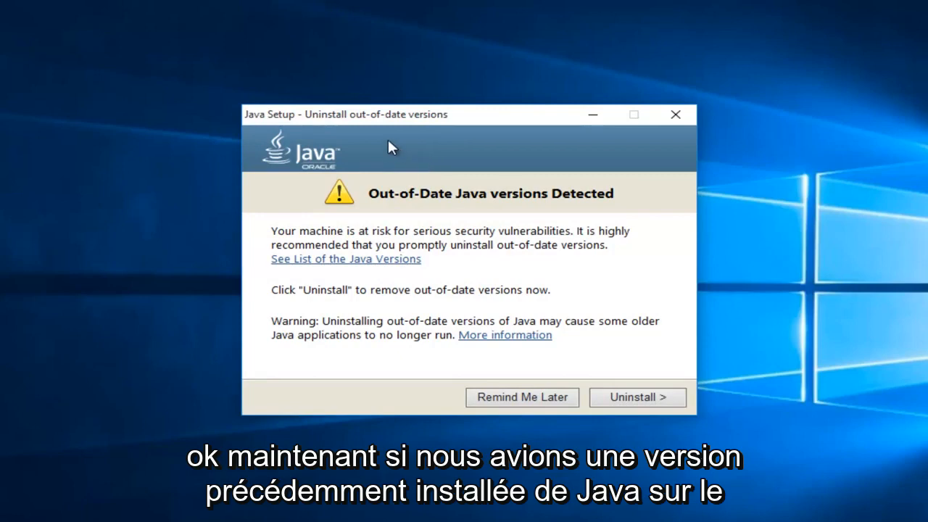
{"action": "mouse_move", "coordinate": [390, 247]}
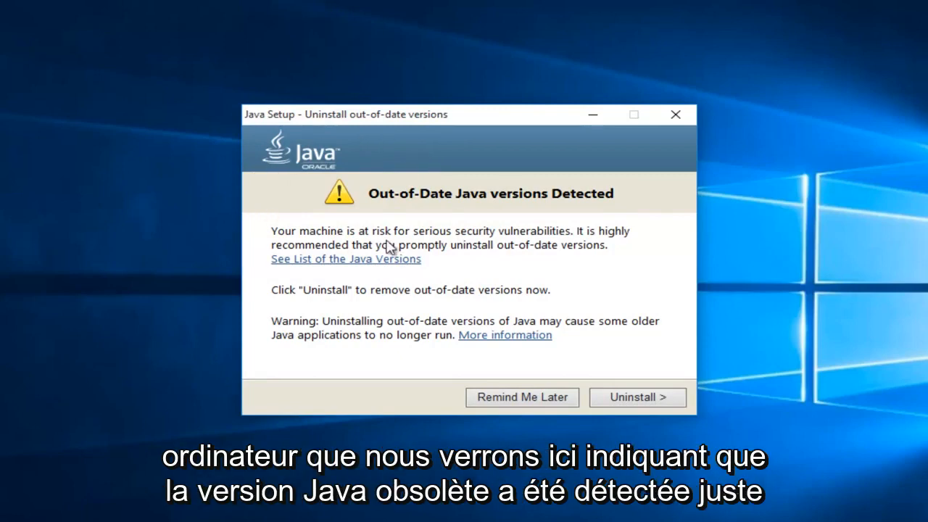
{"action": "mouse_move", "coordinate": [528, 206]}
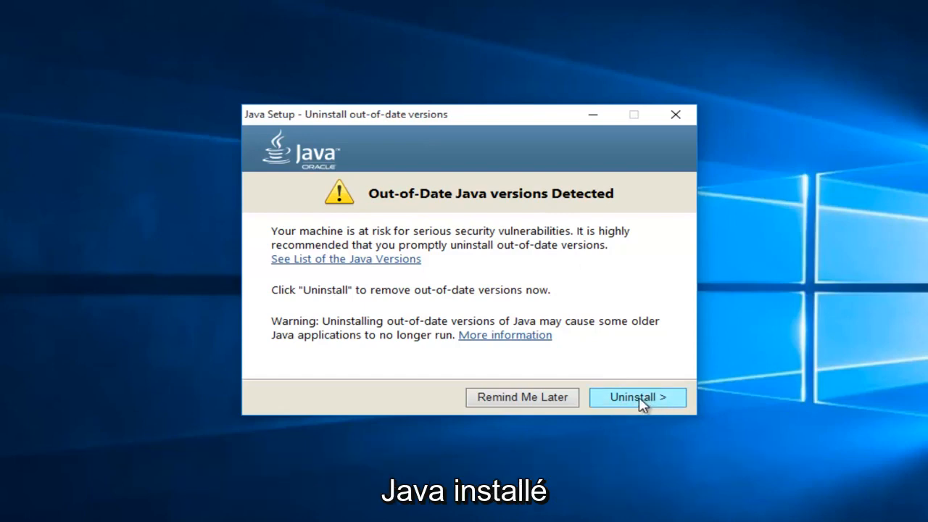
Uninstall the detected out-of-date Java versions and wait for completion.
{"action": "left_click", "coordinate": [637, 397]}
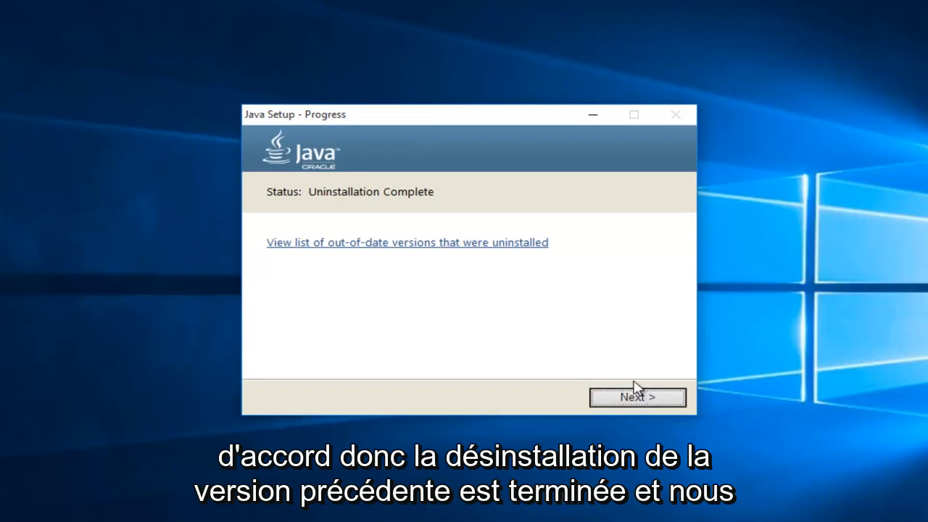
{"action": "mouse_move", "coordinate": [260, 206]}
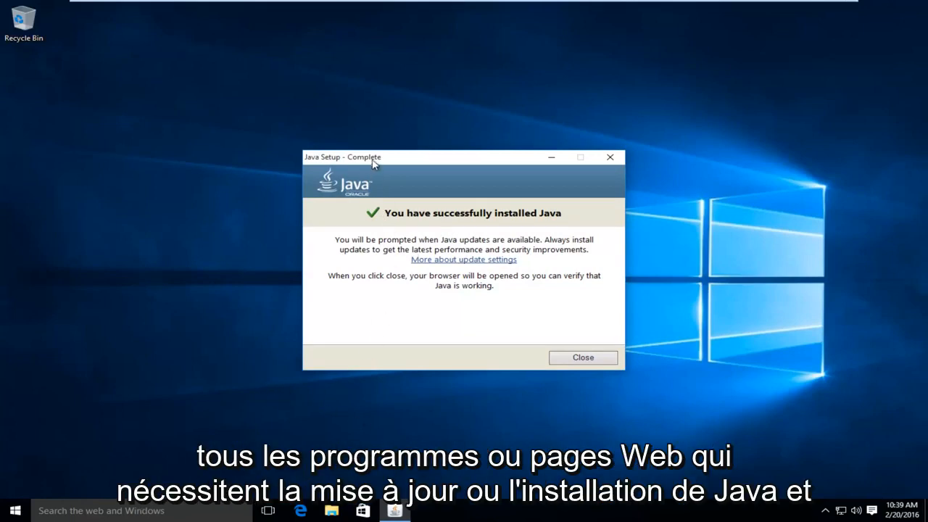
{"action": "mouse_move", "coordinate": [481, 233]}
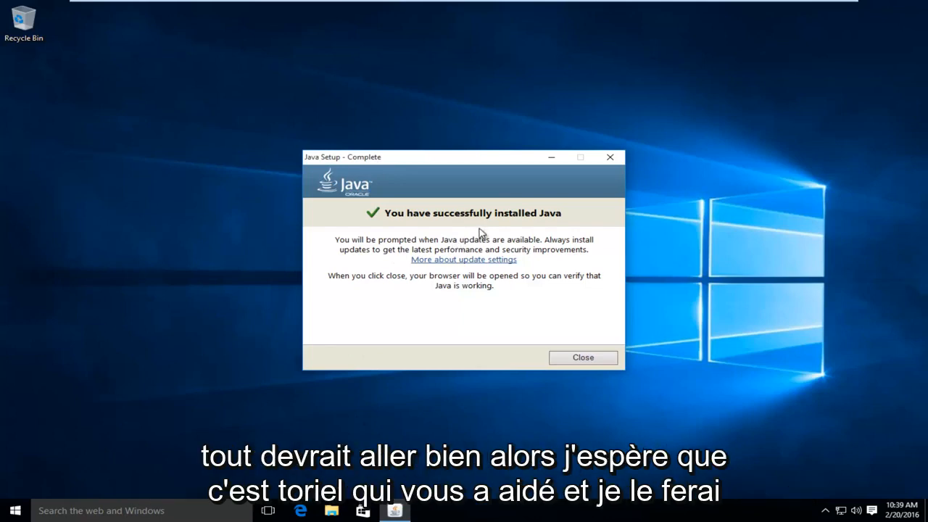
{"action": "mouse_move", "coordinate": [322, 281]}
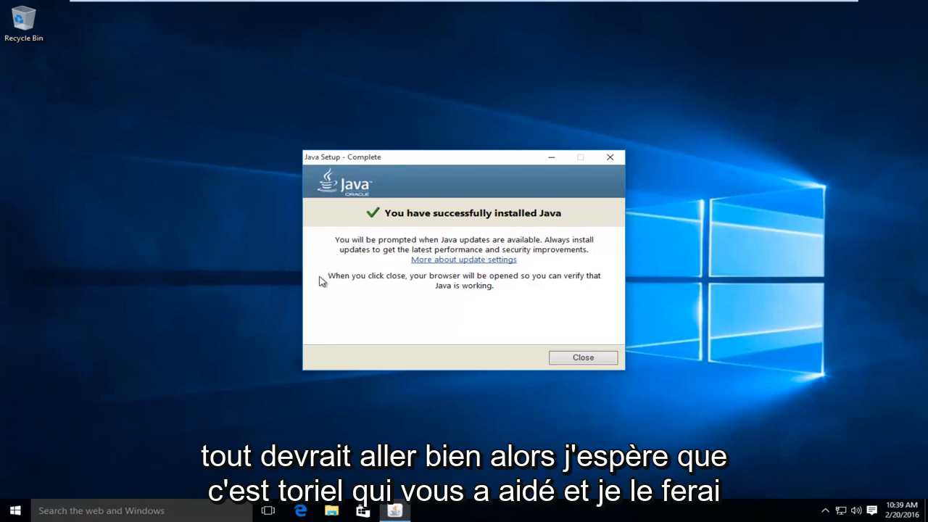